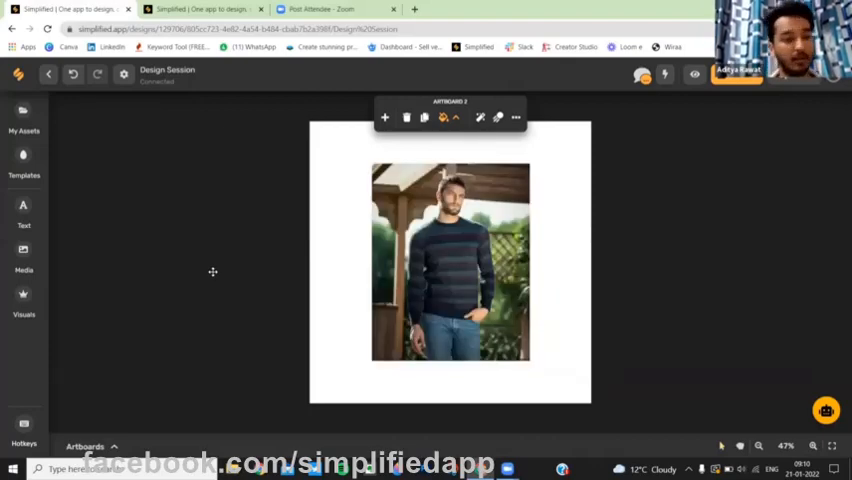
- Show the stock Photos library from the left sidebar and browse down its thumbnails
click(23, 255)
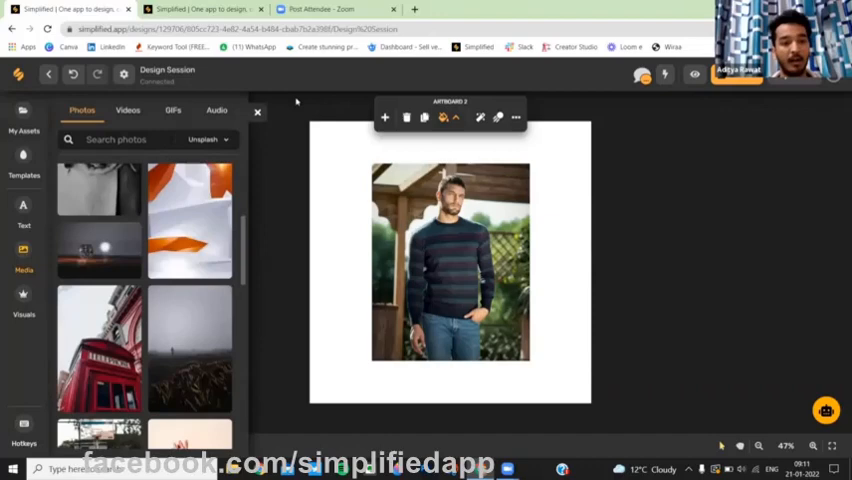
scroll(down, 3)
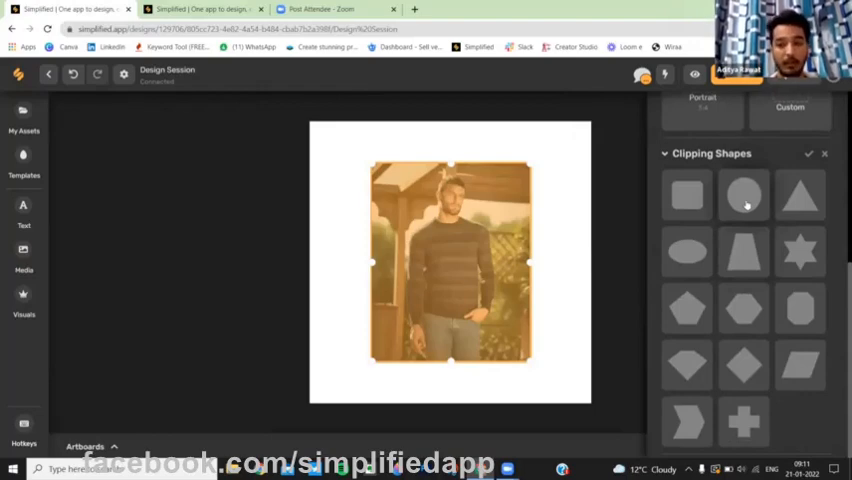
- Choose the circle clipping shape for the portrait photo on the artboard
click(743, 194)
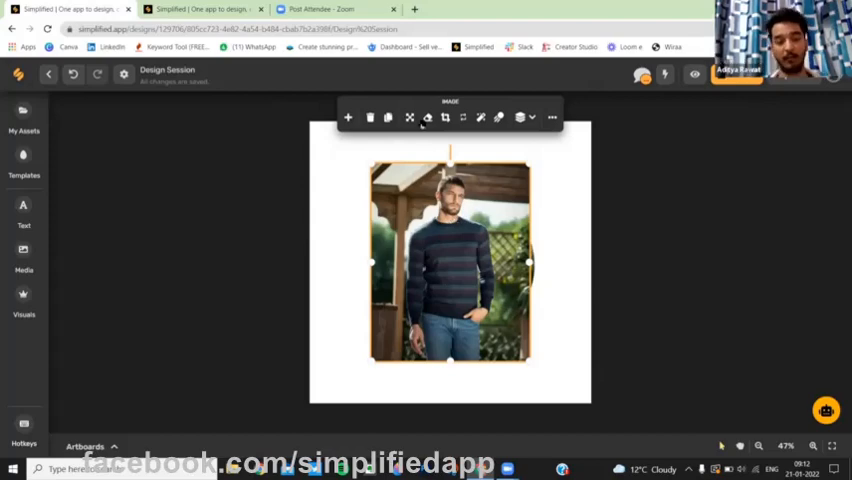
- Start cropping the selected circle-clipped photo, listing the crop ratio choices
click(424, 117)
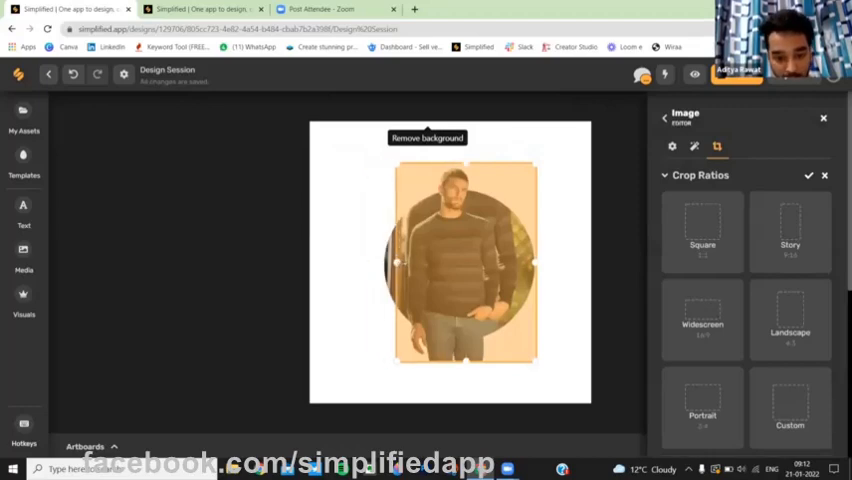
- Narrow the crop box from the side into a tall strip around the man
drag(535, 263, 500, 263)
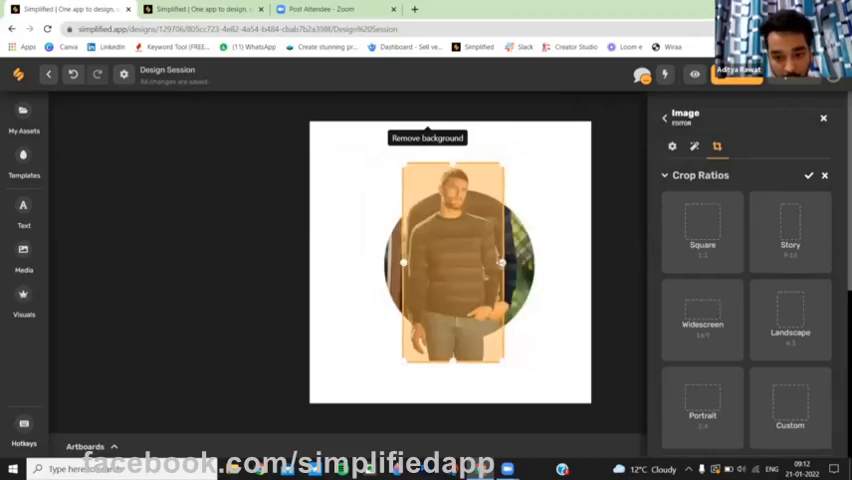